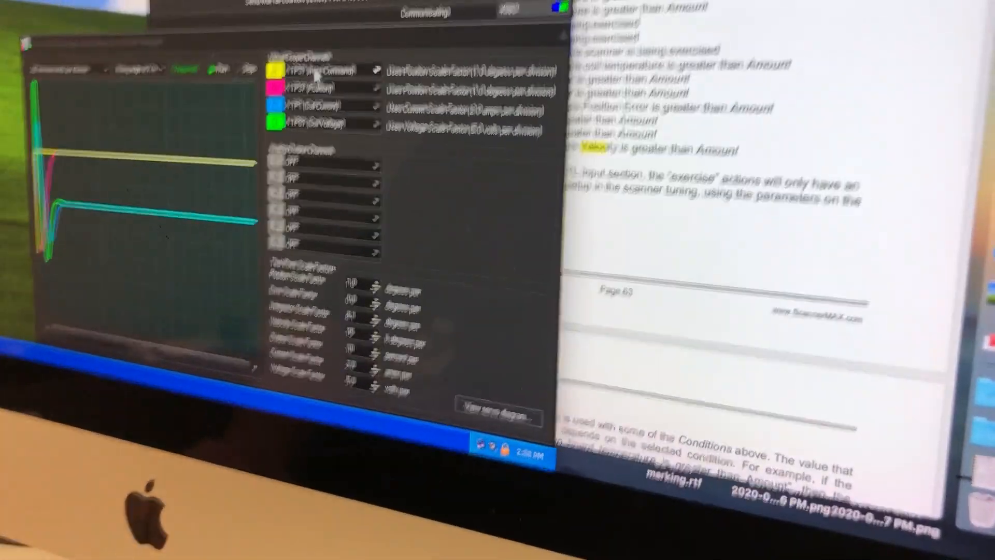
Switch scope channel D from TP81 (Coil Voltage) to TTL Output 1.
left_click(444, 111)
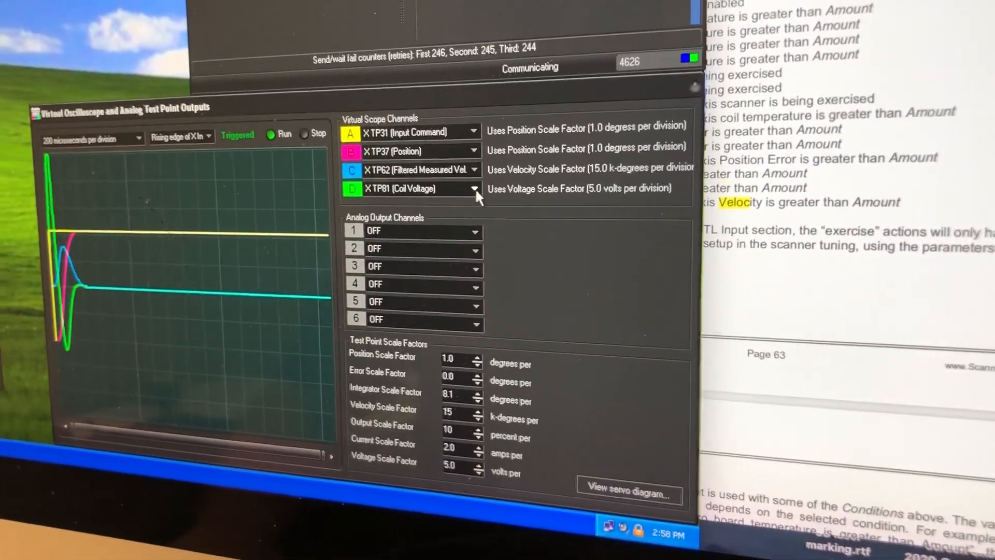
left_click(472, 187)
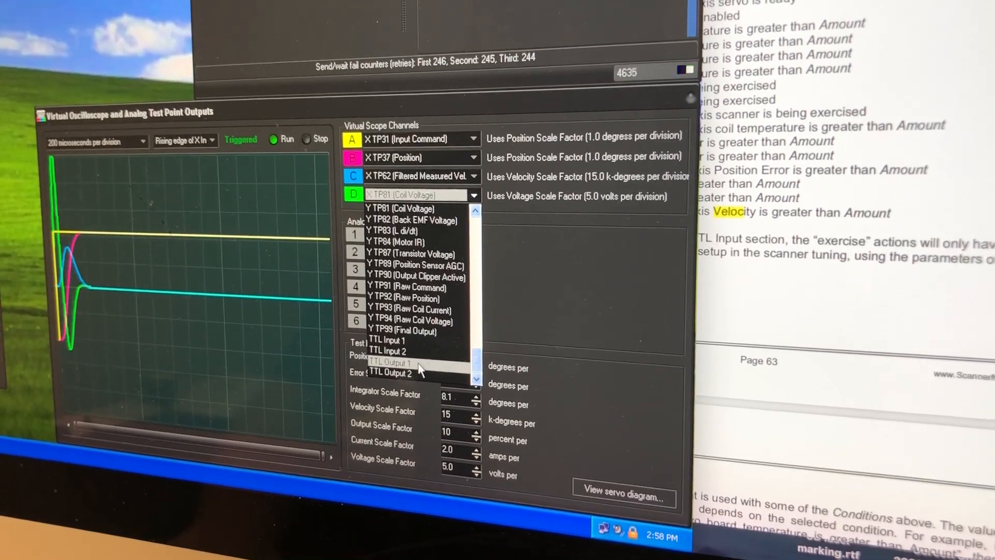
left_click(392, 362)
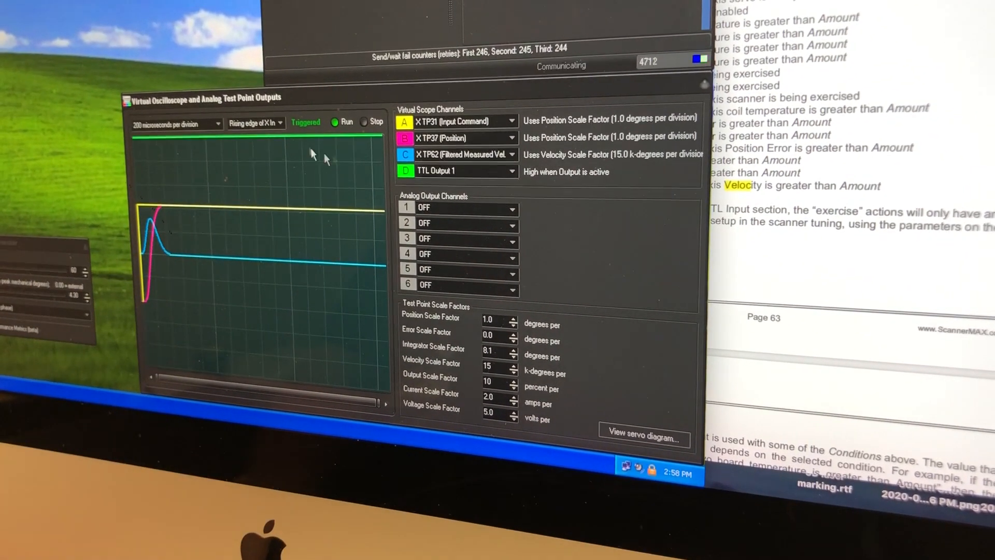
Set Position Scale Factor 3.0 and Velocity Scale Factor 2, ready to choose TTL Output 1's condition.
left_click(282, 122)
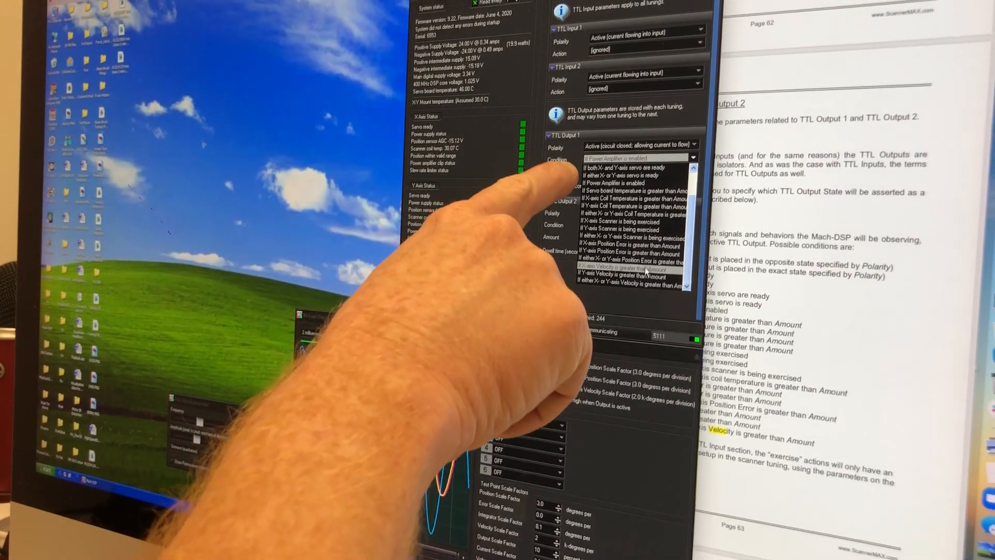
Trigger TTL Output 1 when X-axis velocity exceeds Amount, raising Amount to about 9.34.
left_click(628, 267)
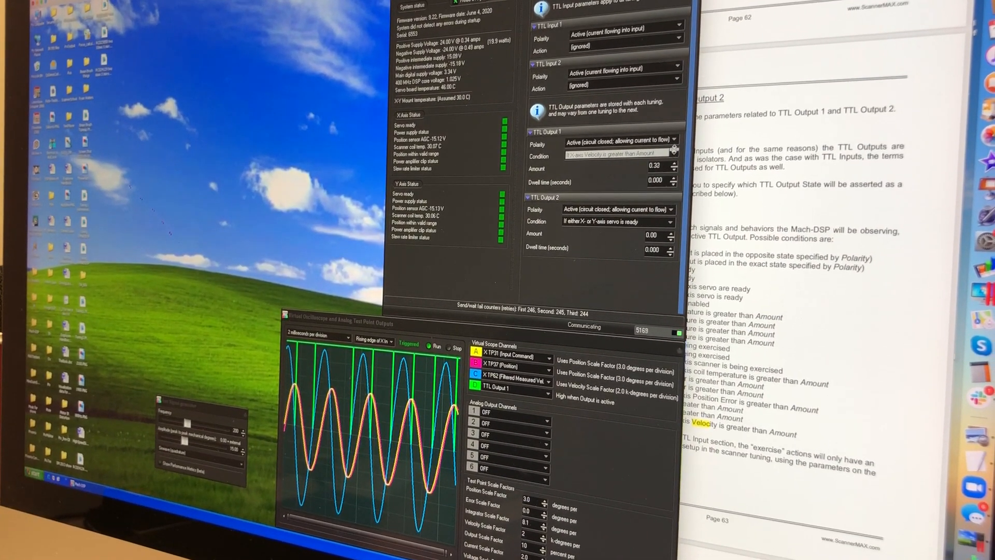
left_click(673, 161)
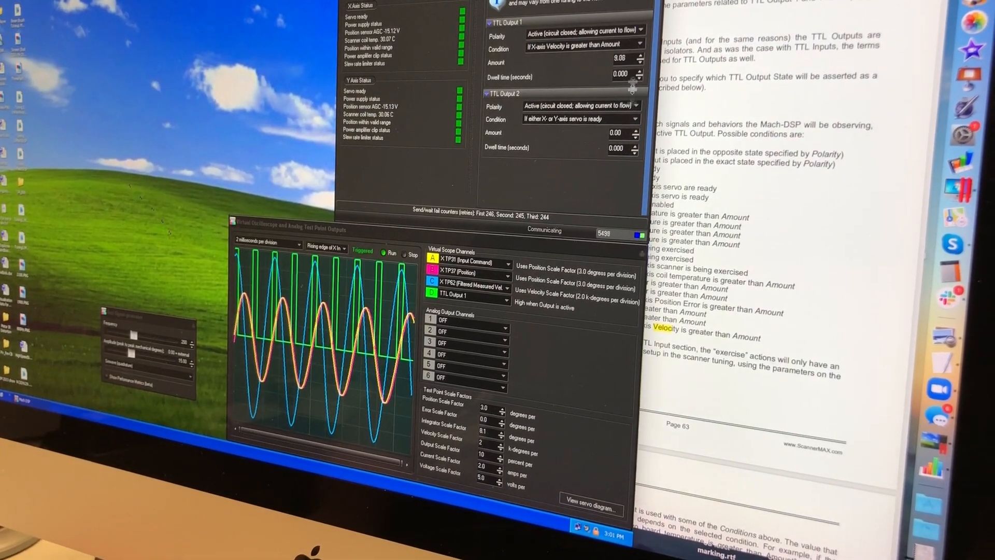
left_click(641, 55)
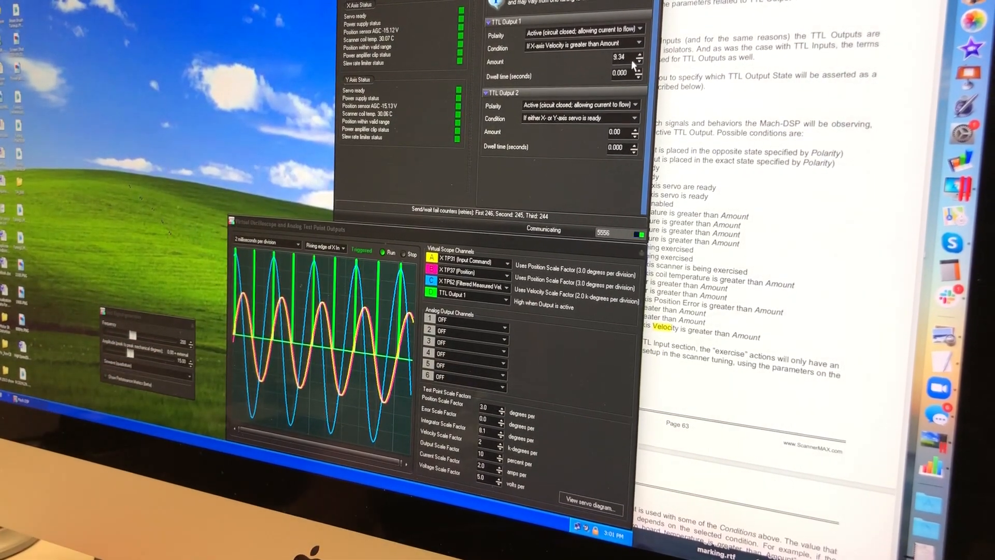